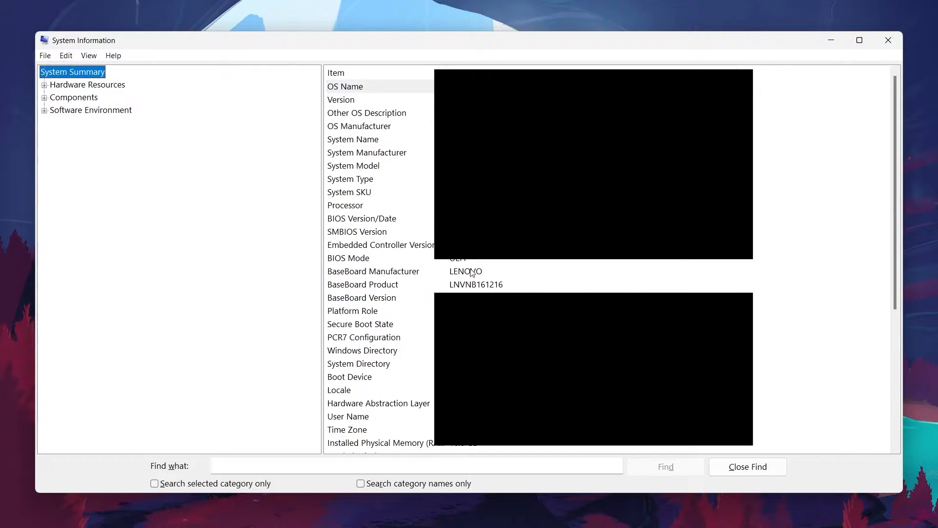
Step: Search Bing for the motherboard model lnvnb161216 and reach the Lenovo Support result
left_click(363, 285)
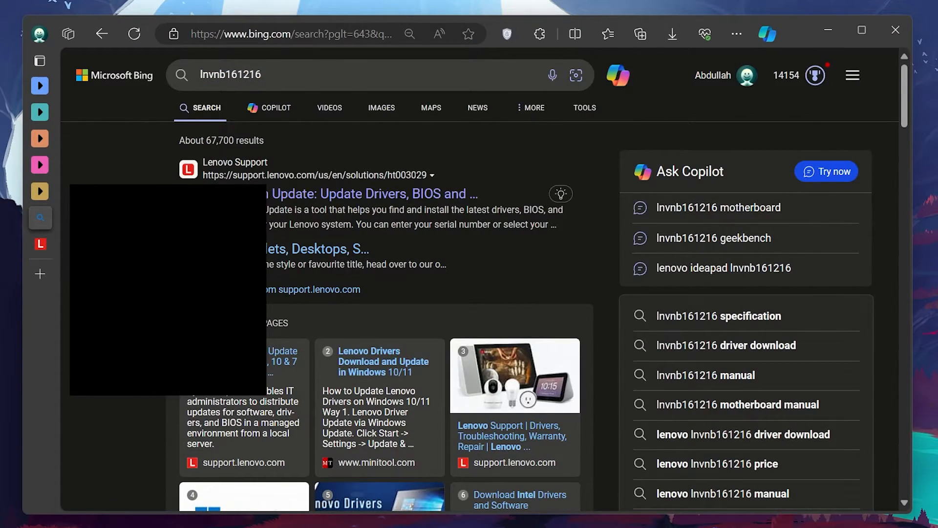
Step: On Lenovo Support, go to Manual Update drivers and bring up the Realtek Audio Driver for Windows 10 64-bit
left_click(375, 193)
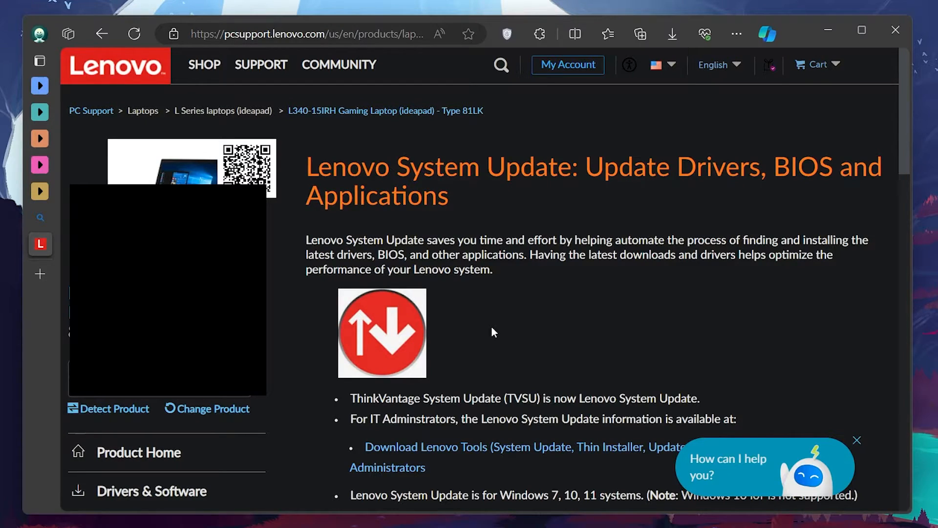
mouse_move(424, 362)
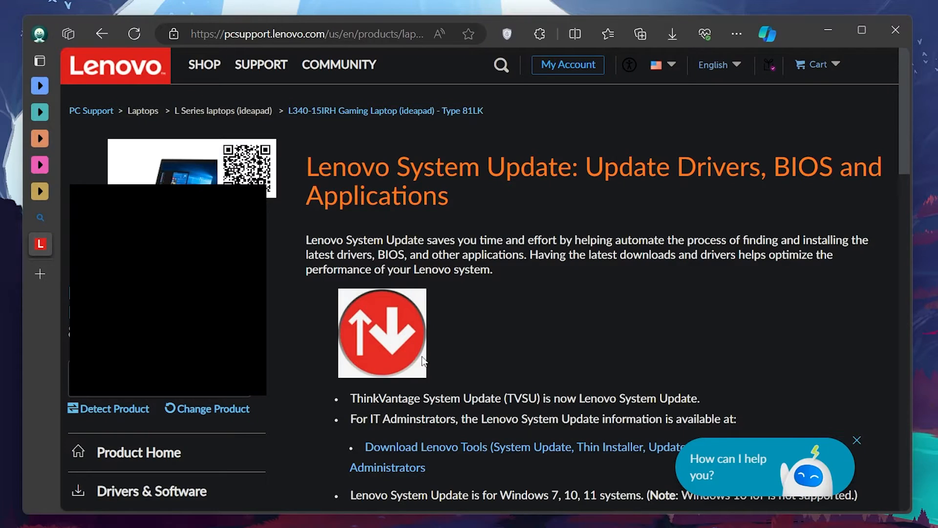
left_click(151, 490)
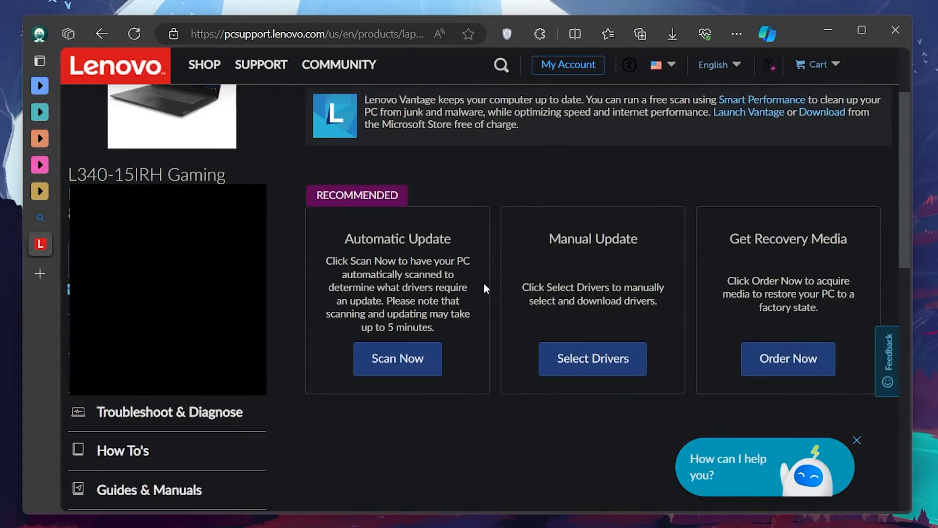
left_click(592, 359)
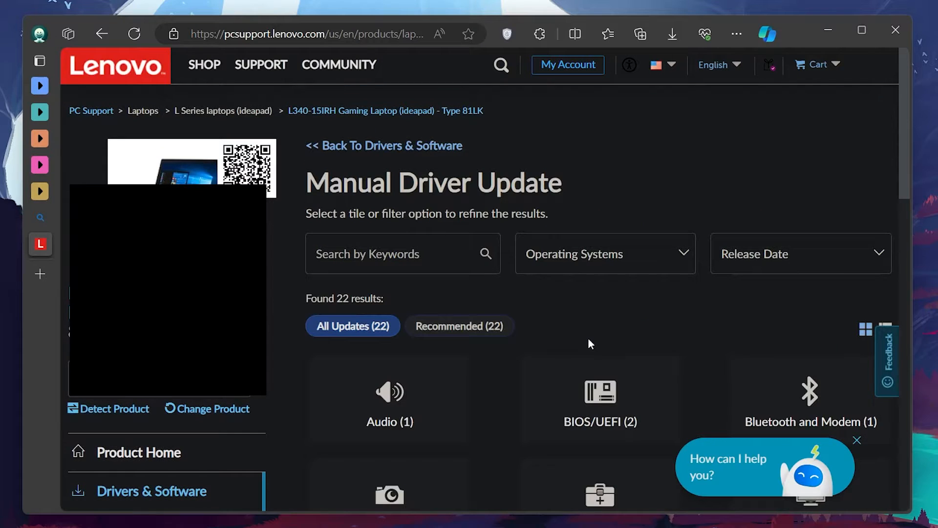
mouse_move(379, 408)
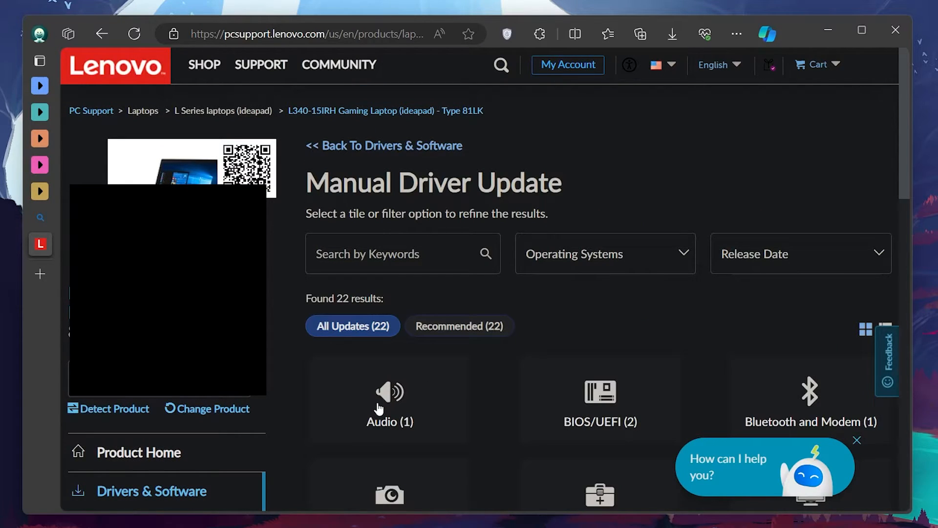
mouse_move(391, 430)
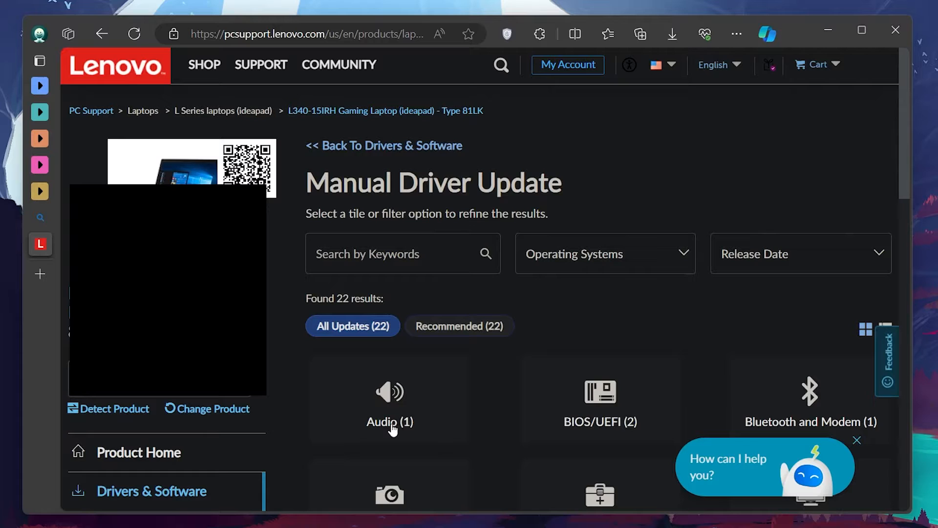
mouse_move(313, 142)
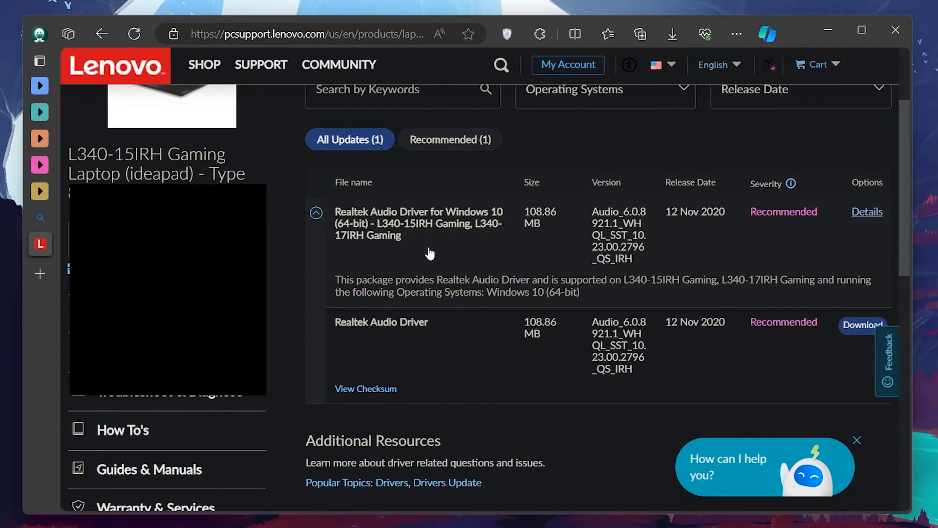
mouse_move(841, 332)
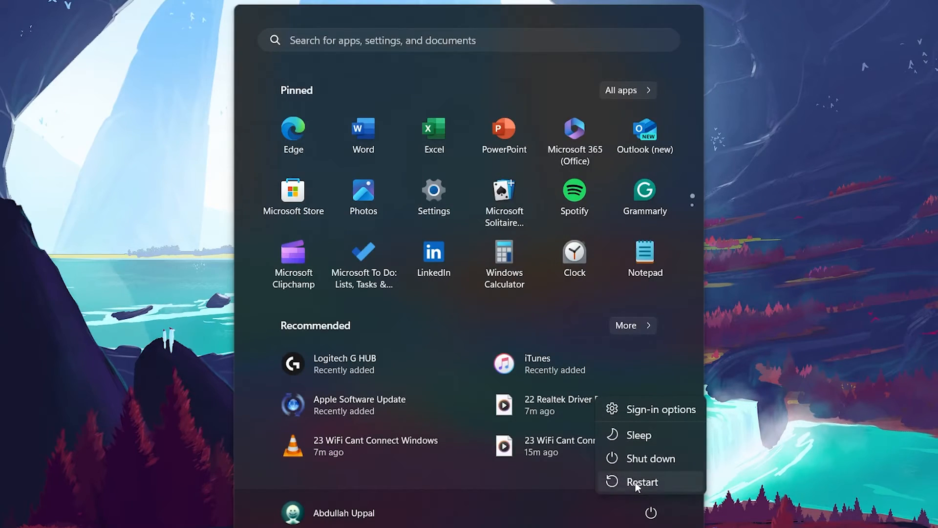
mouse_move(637, 486)
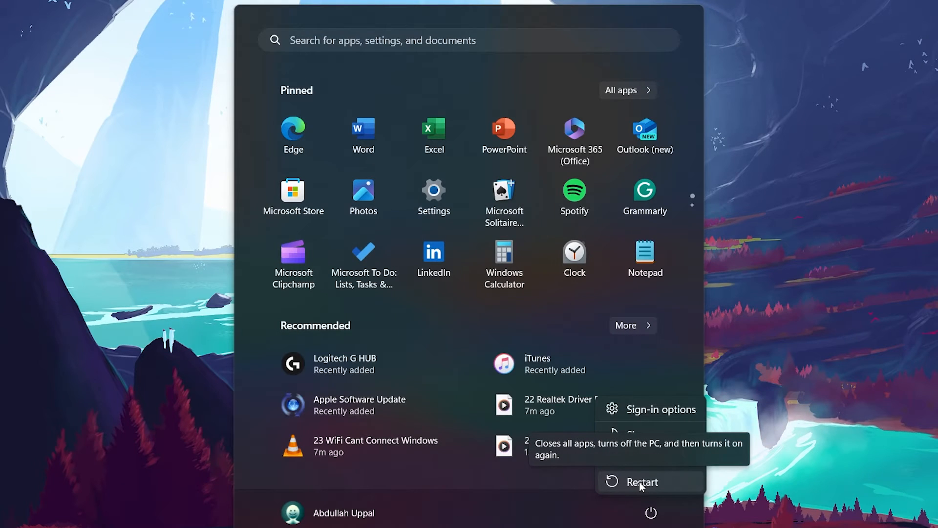